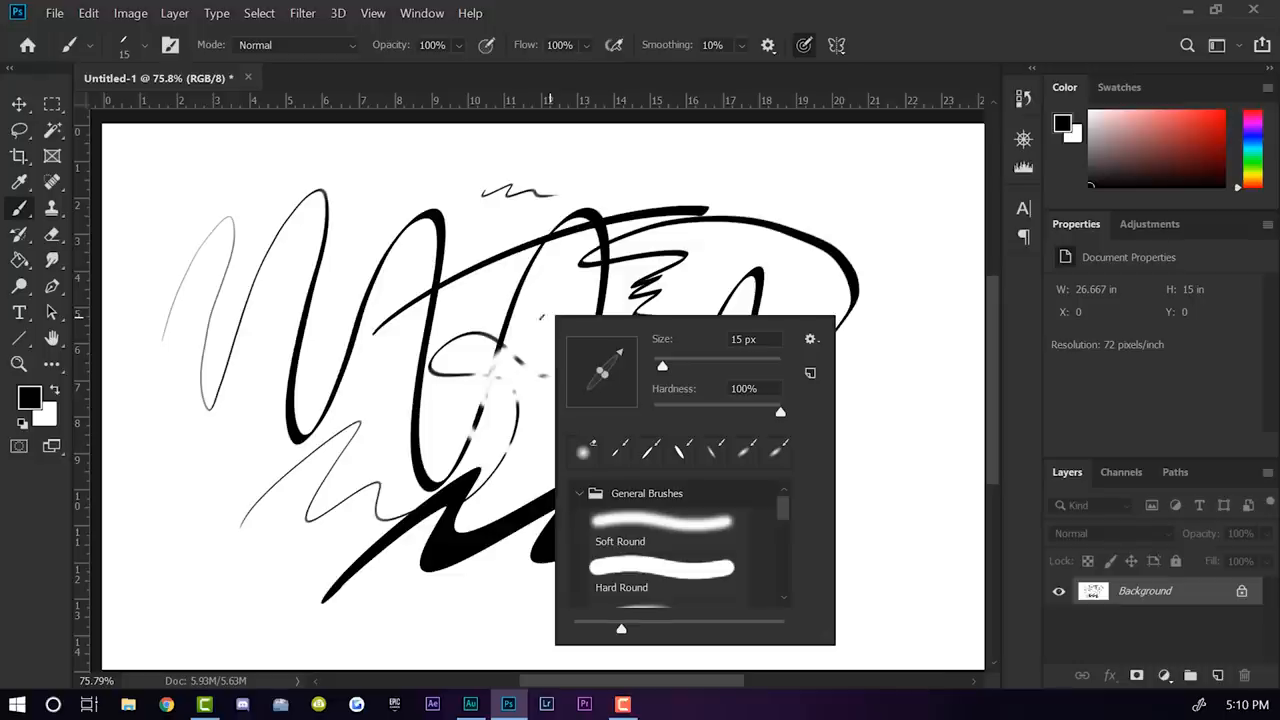
mouse_move(664, 368)
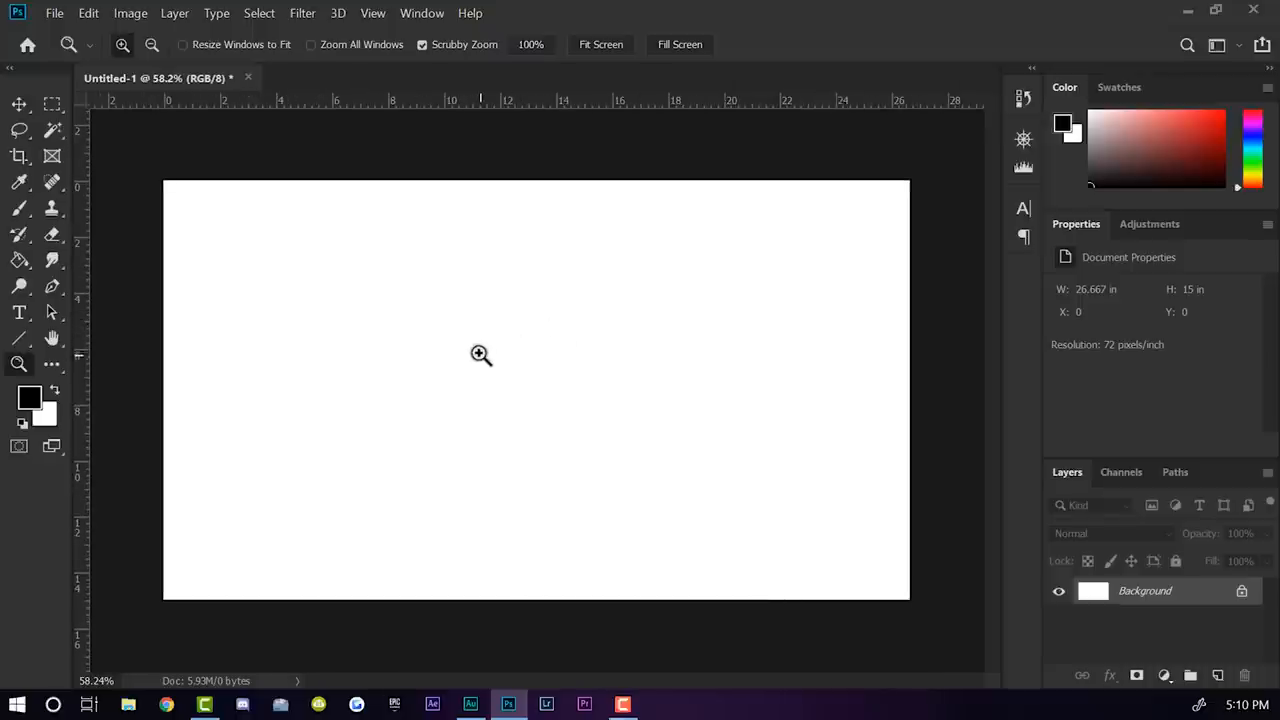
mouse_move(444, 316)
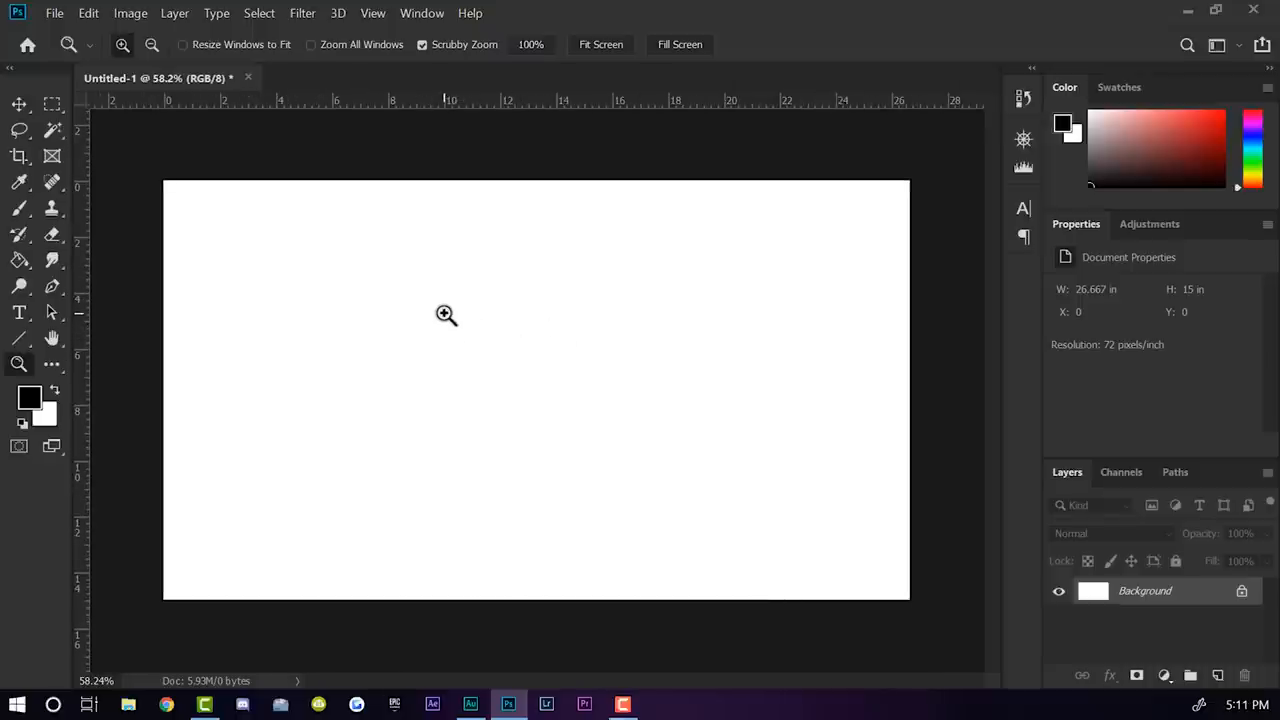
mouse_move(410, 336)
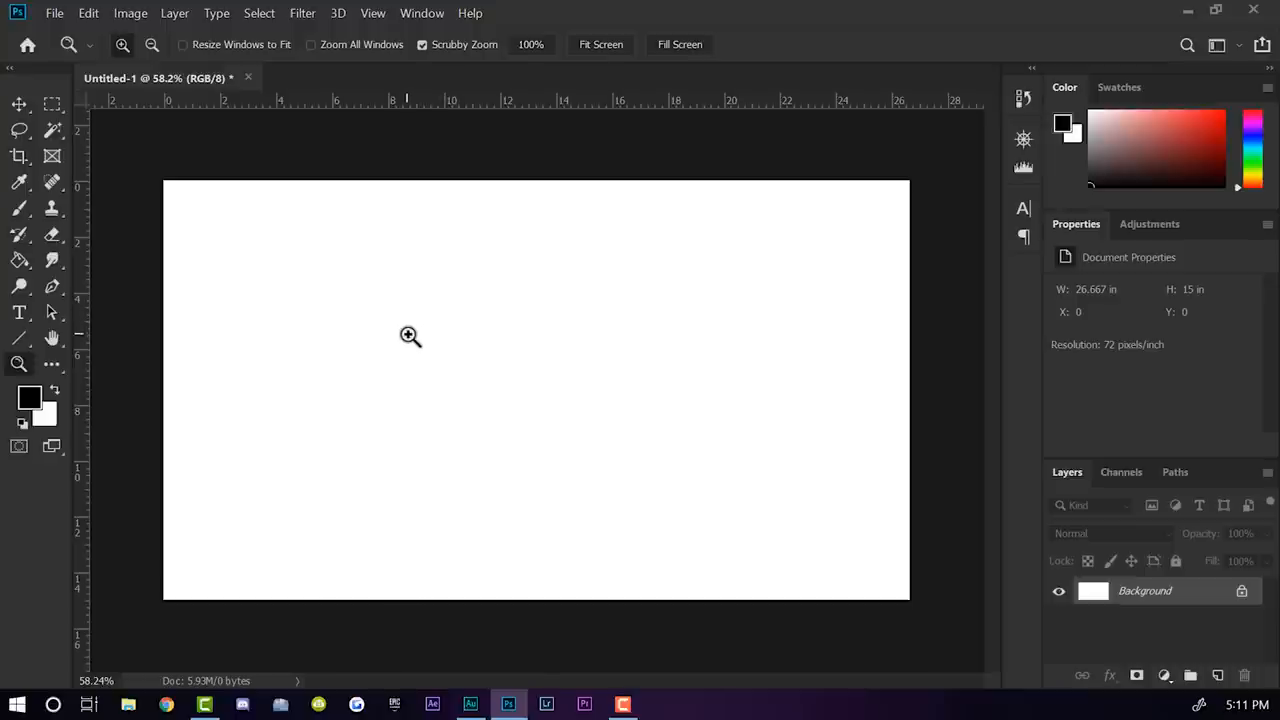